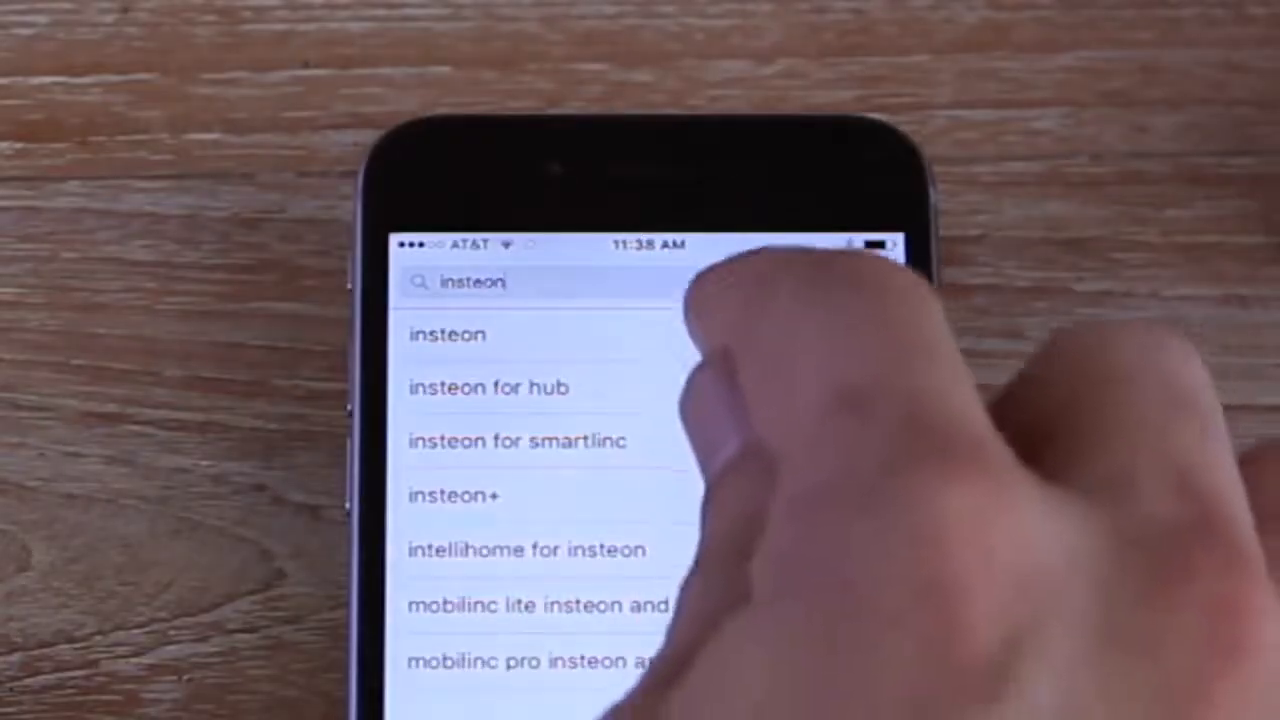
# Pick the 'insteon for hub' suggestion from the App Store search results.
pyautogui.click(487, 387)
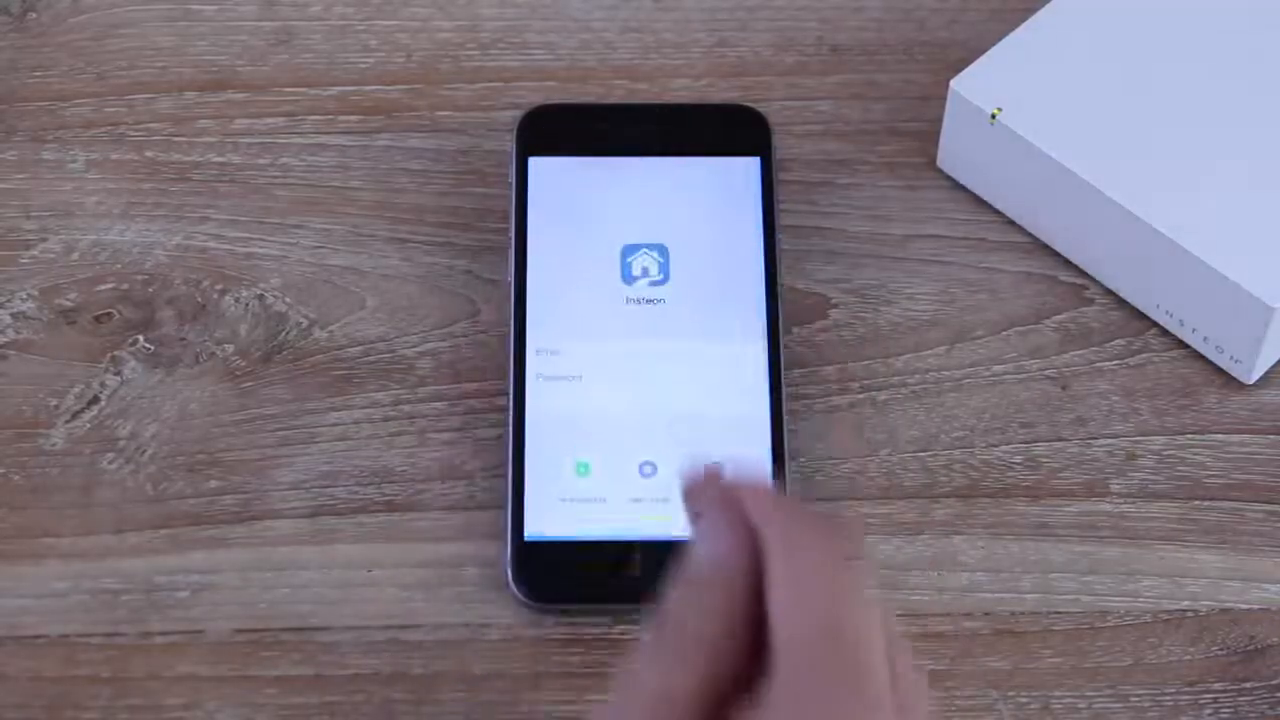
# Create a new Insteon account, entering 'danny' in the form, and submit it.
pyautogui.click(647, 470)
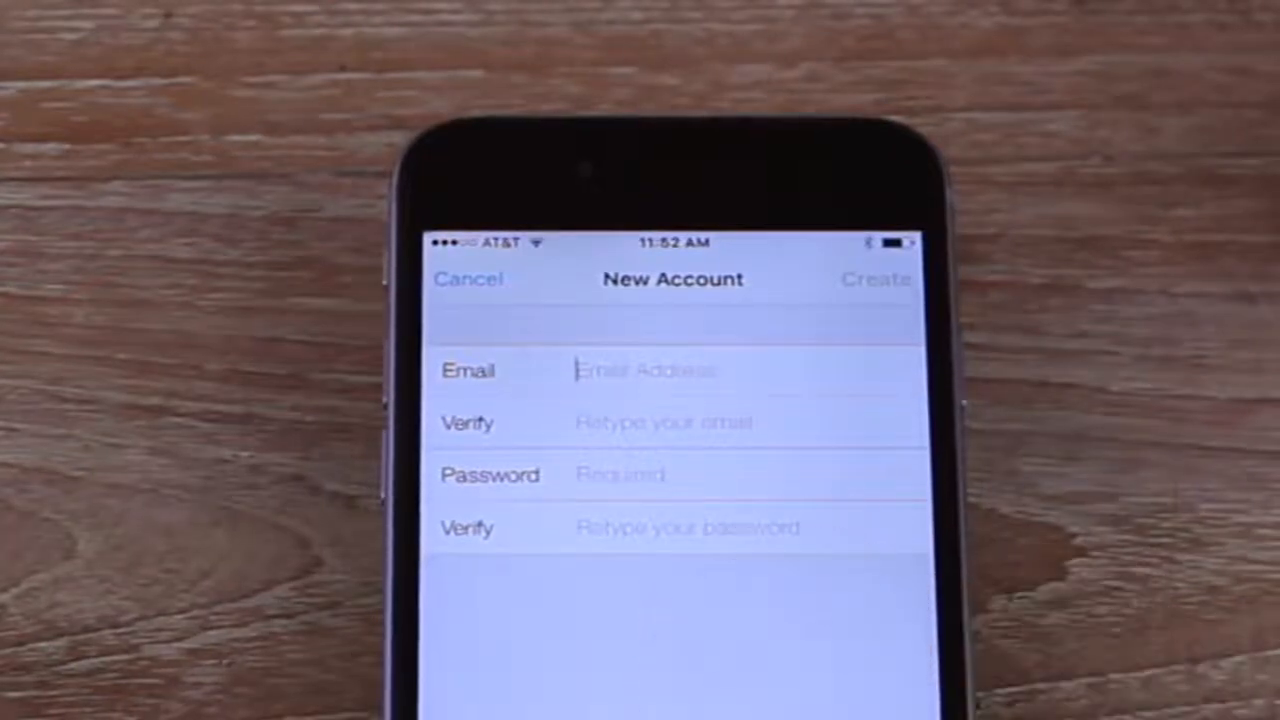
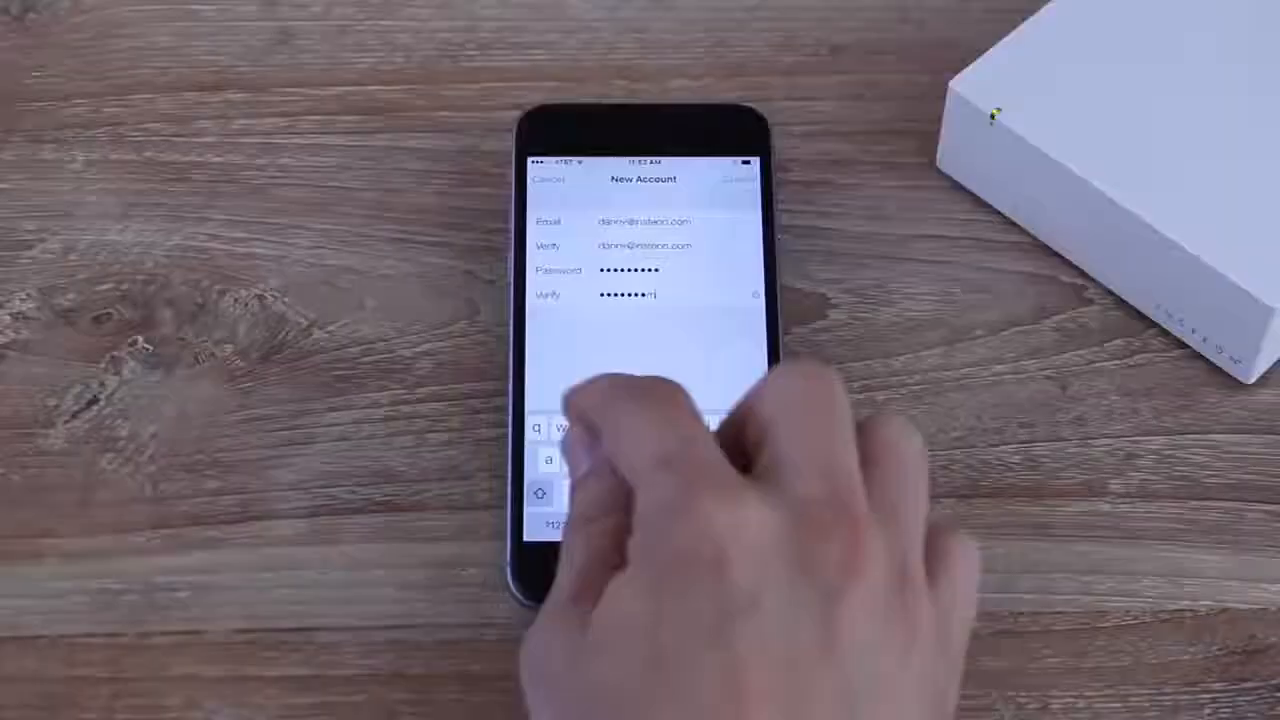
pyautogui.click(738, 179)
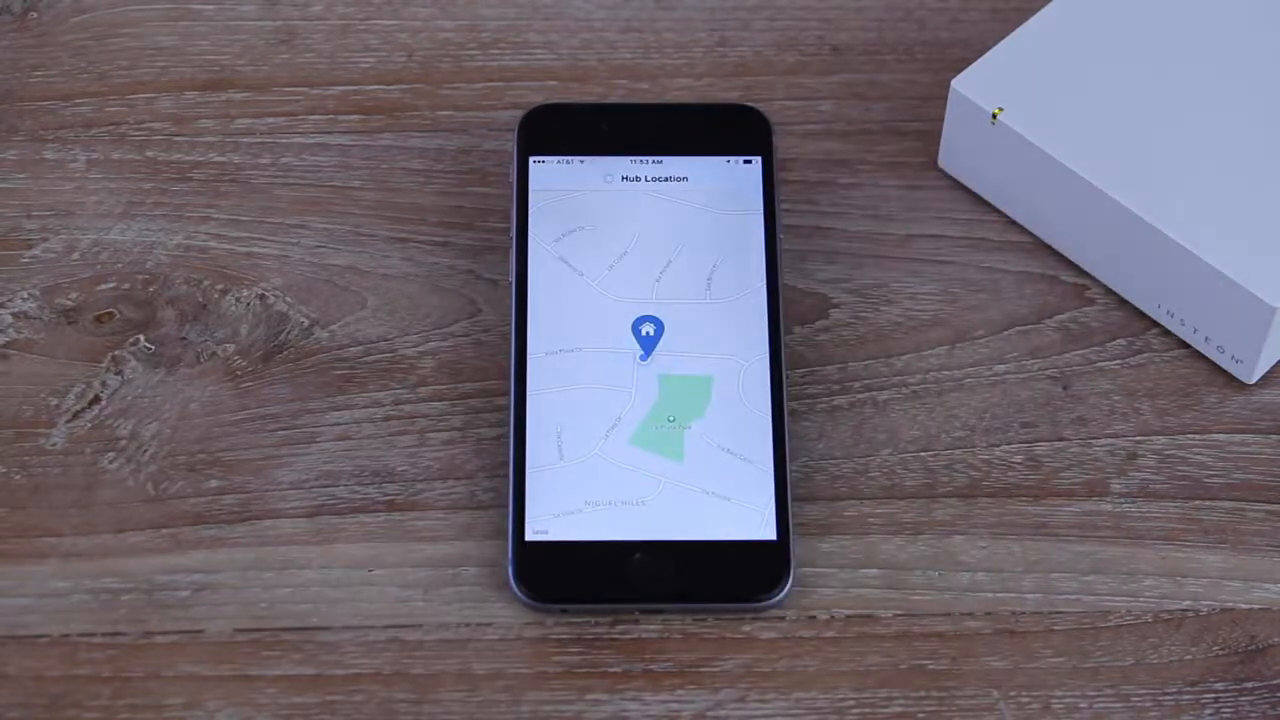
# Confirm the pinned hub location beside the park on the map.
pyautogui.click(648, 340)
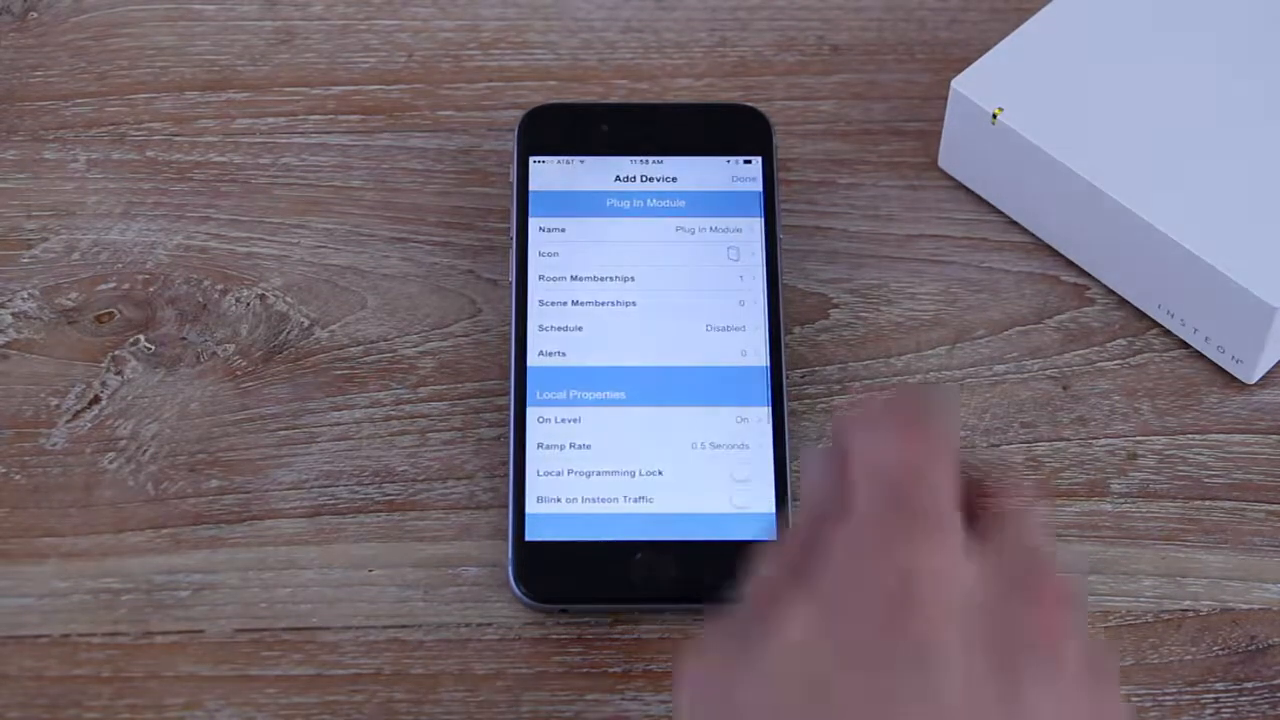
# Add and link the Plug In Module, then review its name, rooms and properties.
pyautogui.click(645, 229)
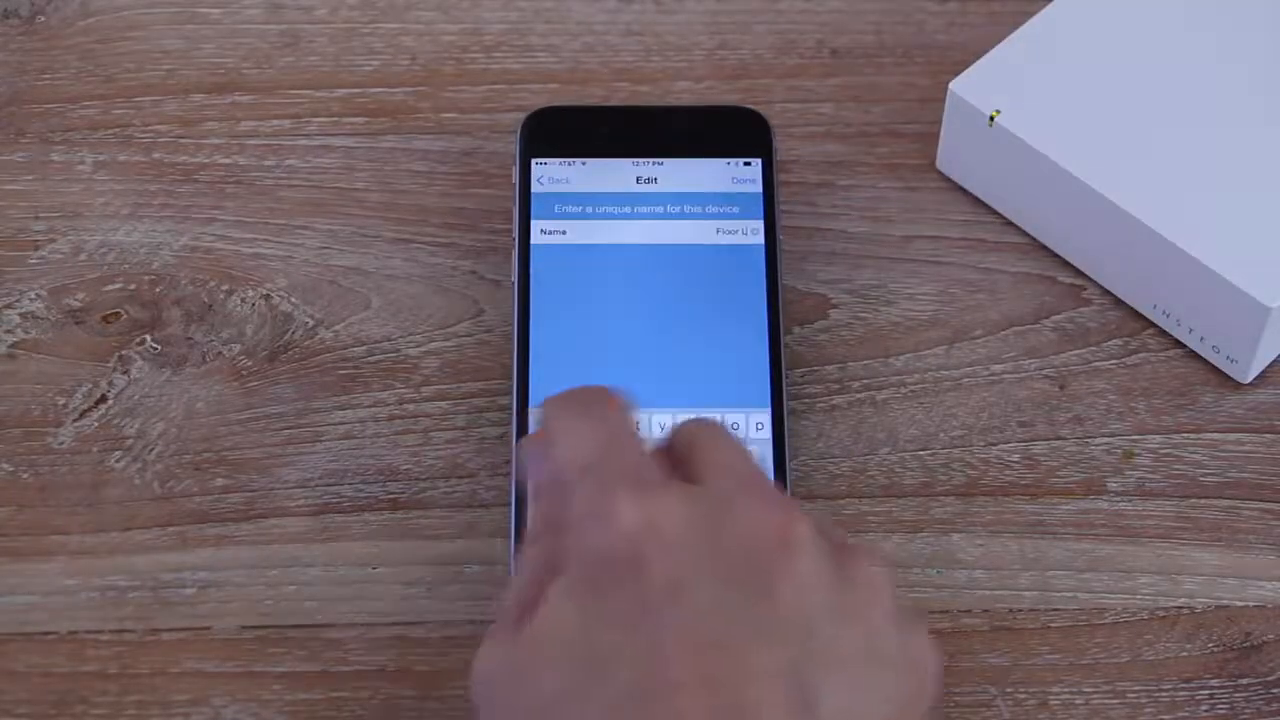
# Save the module name as 'Floor Lamp'.
pyautogui.click(735, 232)
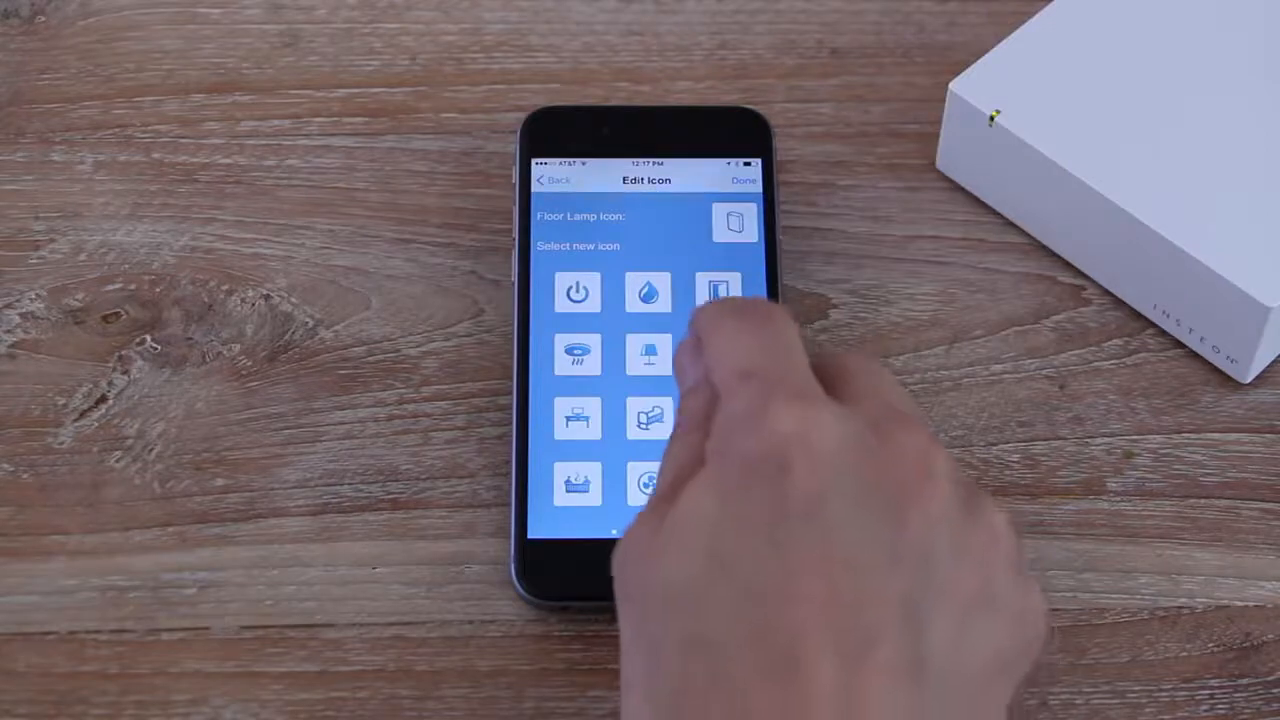